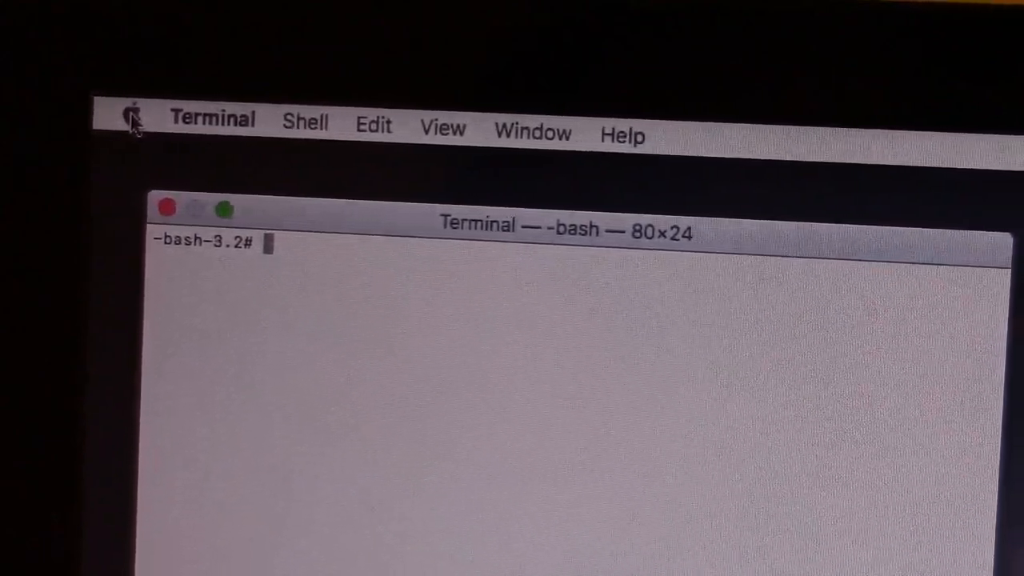
Restart the Mac from the Apple menu so it boots to the Apple logo progress bar.
{"action": "left_click", "coordinate": [132, 118]}
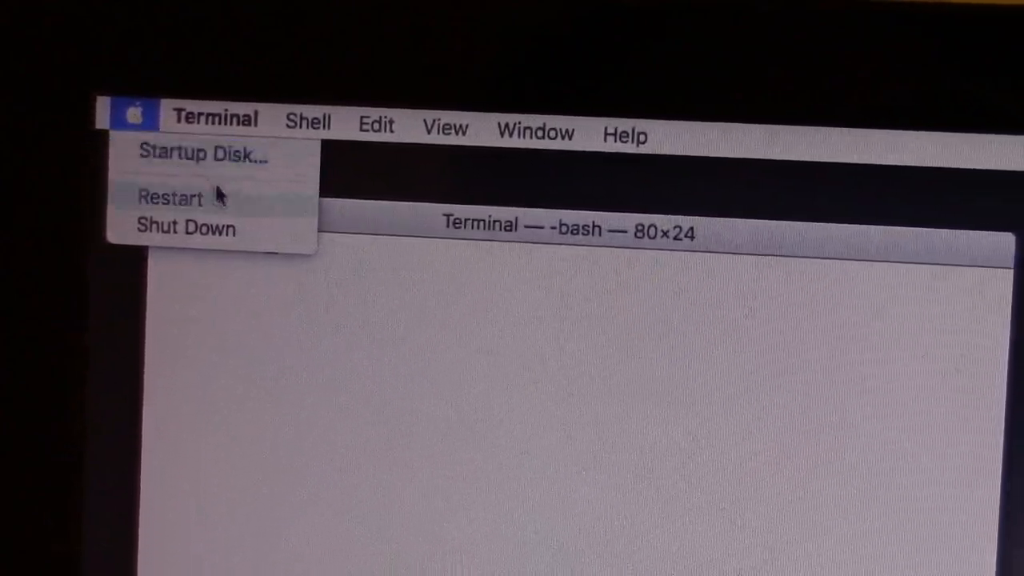
{"action": "mouse_move", "coordinate": [176, 198]}
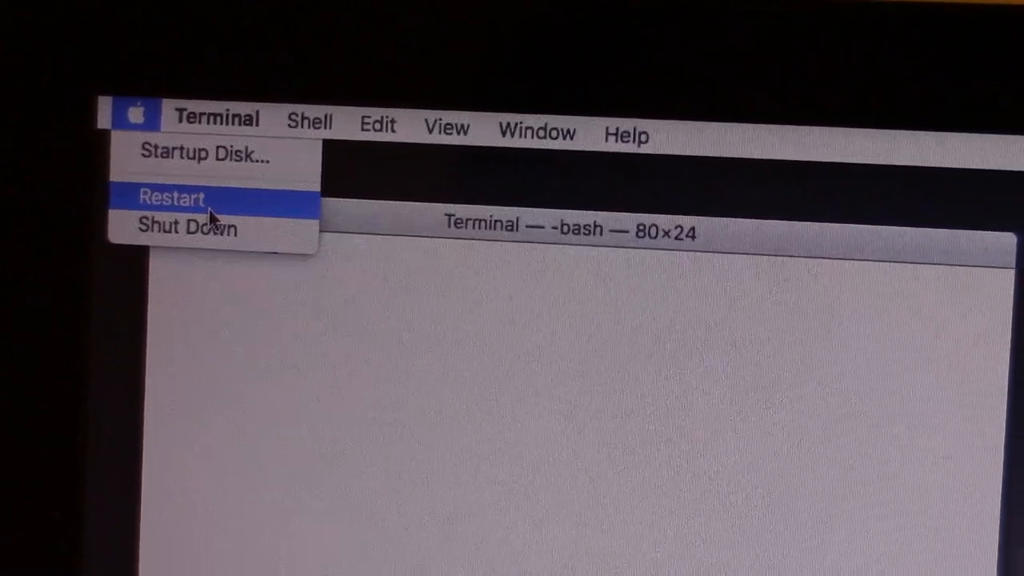
{"action": "left_click", "coordinate": [172, 197]}
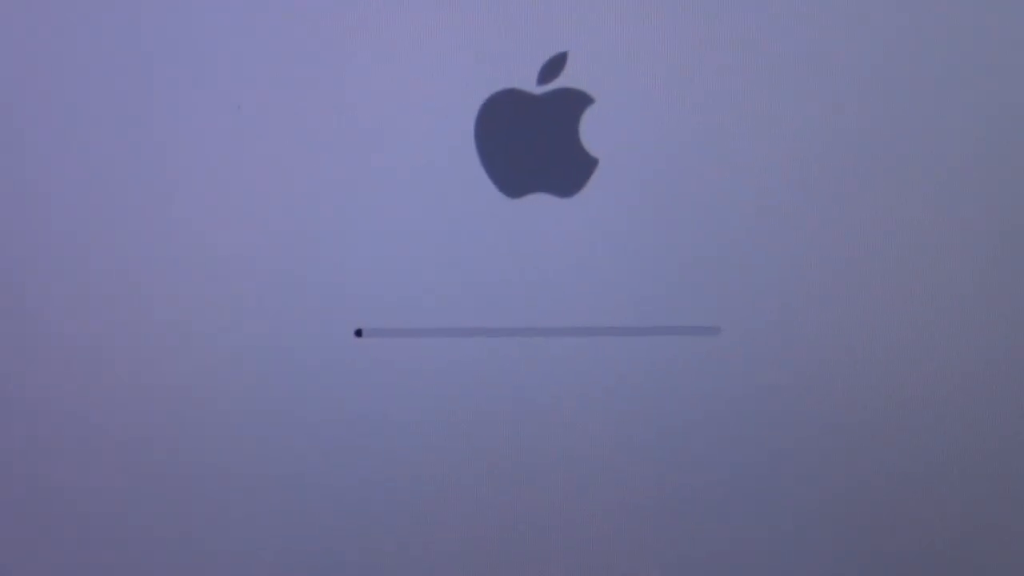